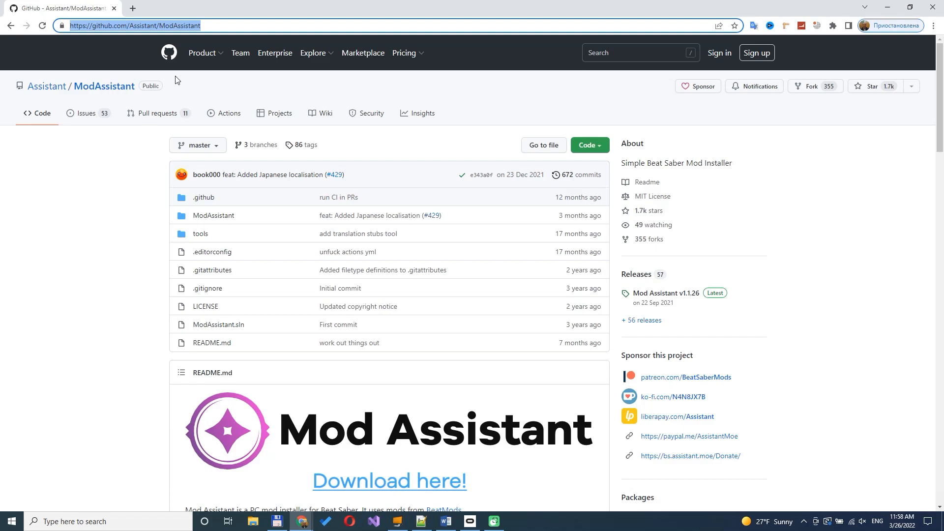
- Scroll the v1.1.26 release page down to its Assets list with ModAssistant.exe
{"action": "scroll", "scroll_direction": "down", "scroll_amount": 3}
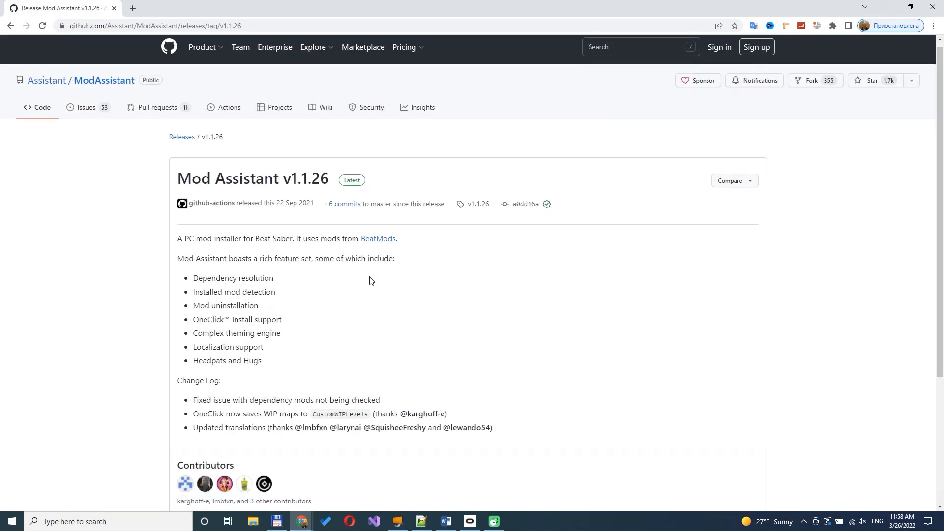
{"action": "scroll", "scroll_direction": "down", "scroll_amount": 3}
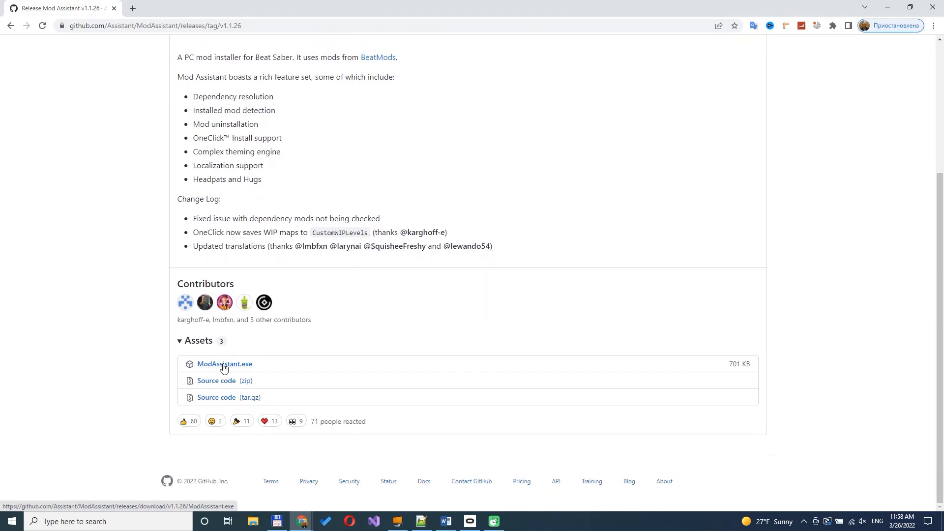
- Download ModAssistant.exe from the v1.1.26 release assets
{"action": "left_click", "coordinate": [224, 364]}
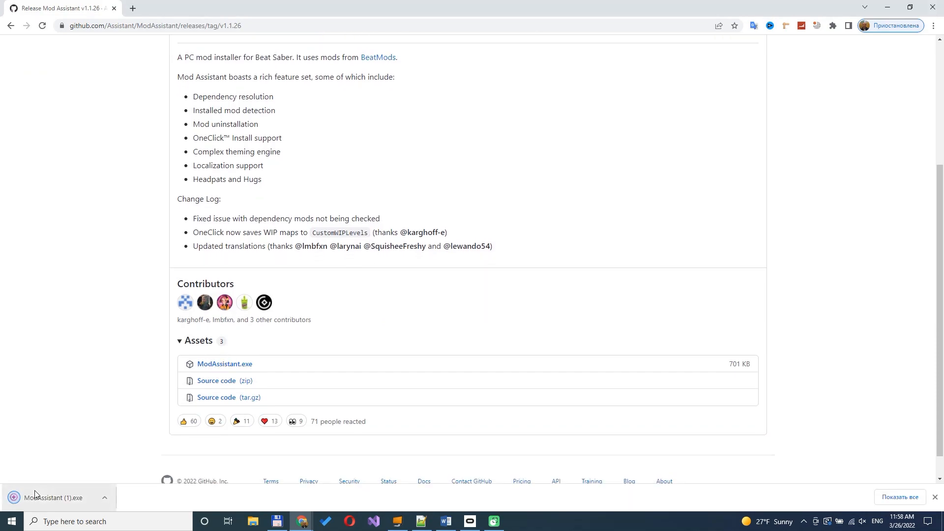
{"action": "mouse_move", "coordinate": [36, 493]}
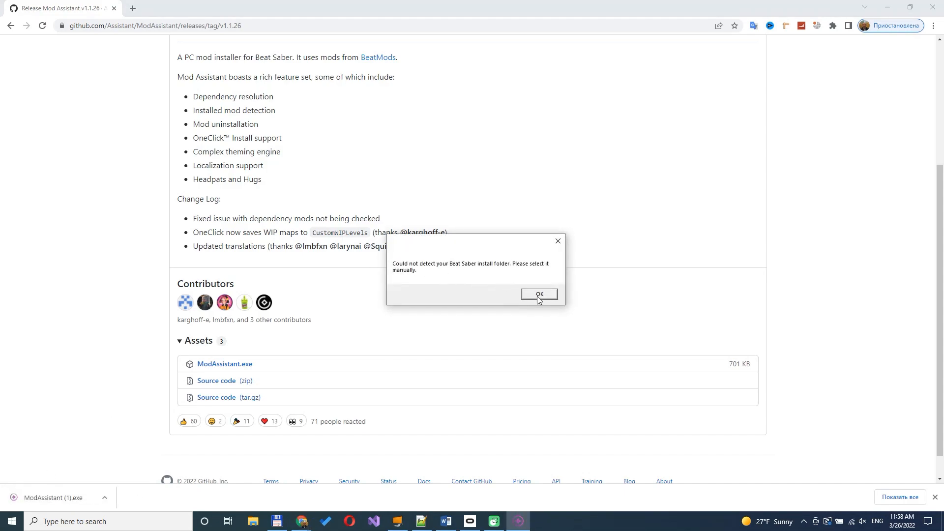
- Dismiss the detection warning and save the Beat Saber v1.13.0 folder as install location
{"action": "left_click", "coordinate": [538, 295]}
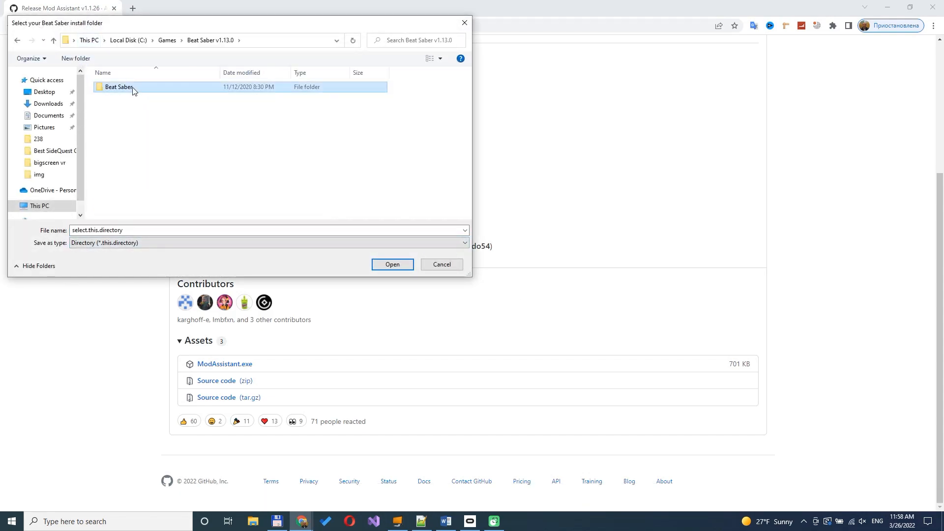
{"action": "double_click", "coordinate": [119, 87]}
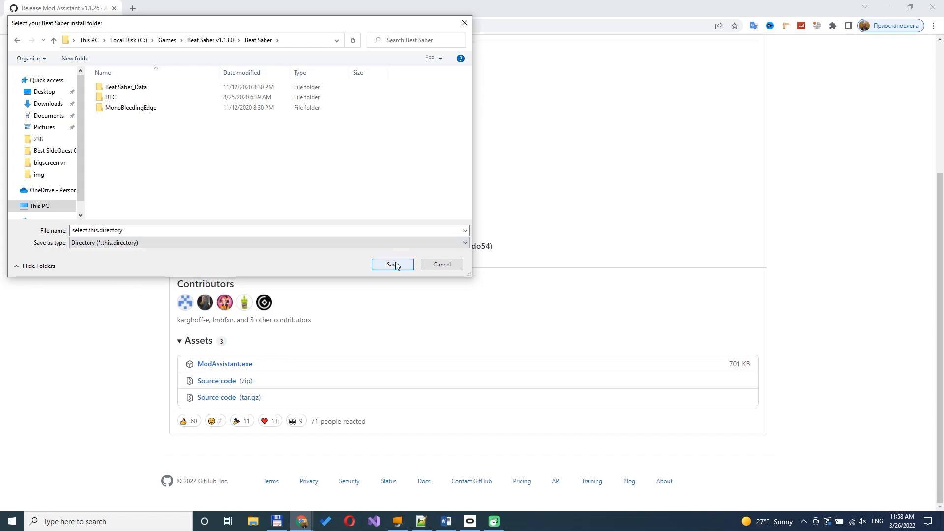
{"action": "left_click", "coordinate": [392, 265]}
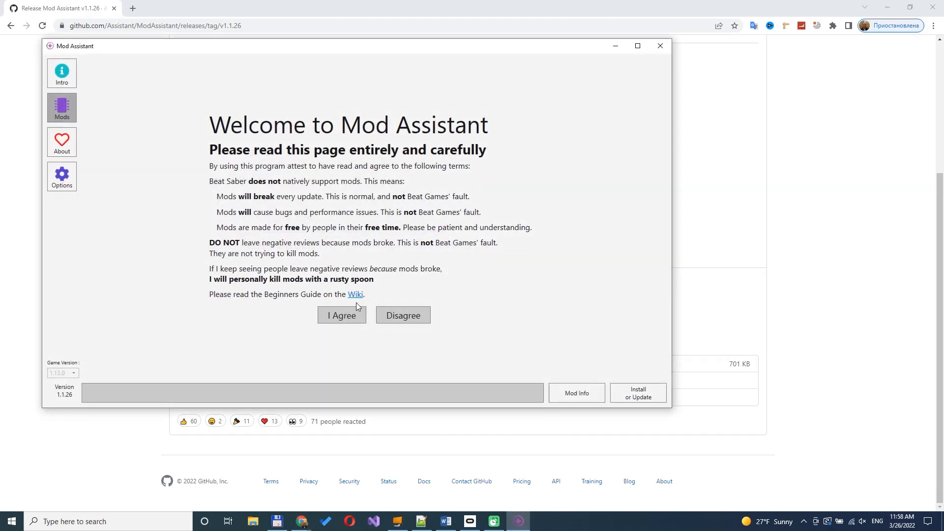
- Agree to the modding terms and load the Mods list for Beat Saber 1.13.0
{"action": "left_click", "coordinate": [341, 315]}
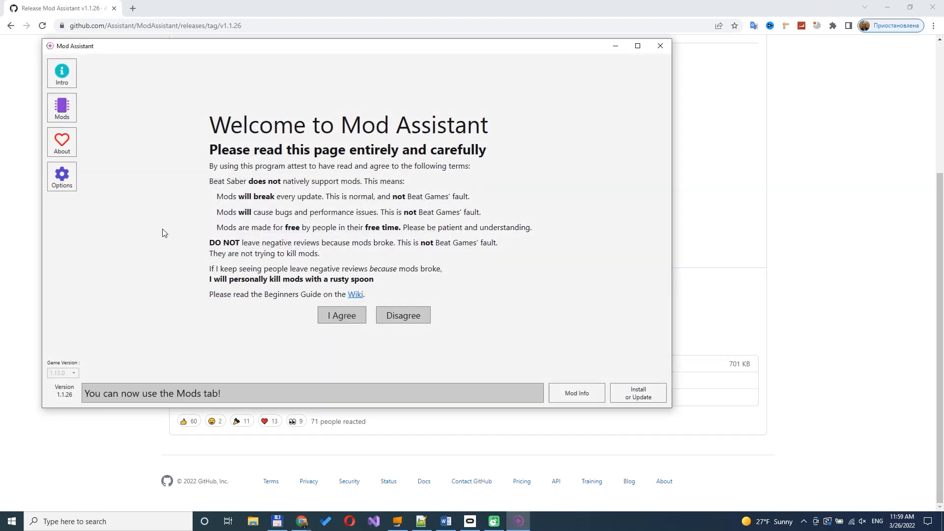
{"action": "left_click", "coordinate": [61, 108]}
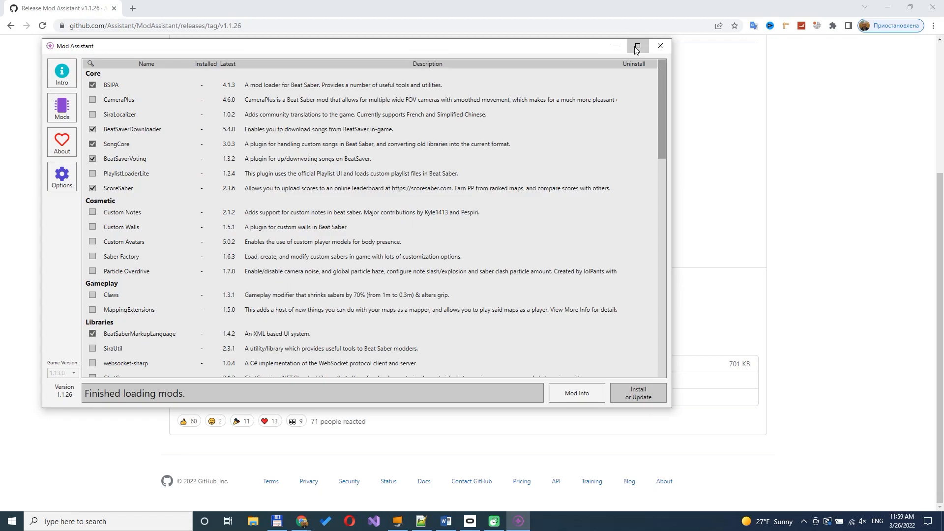
{"action": "left_click", "coordinate": [637, 45]}
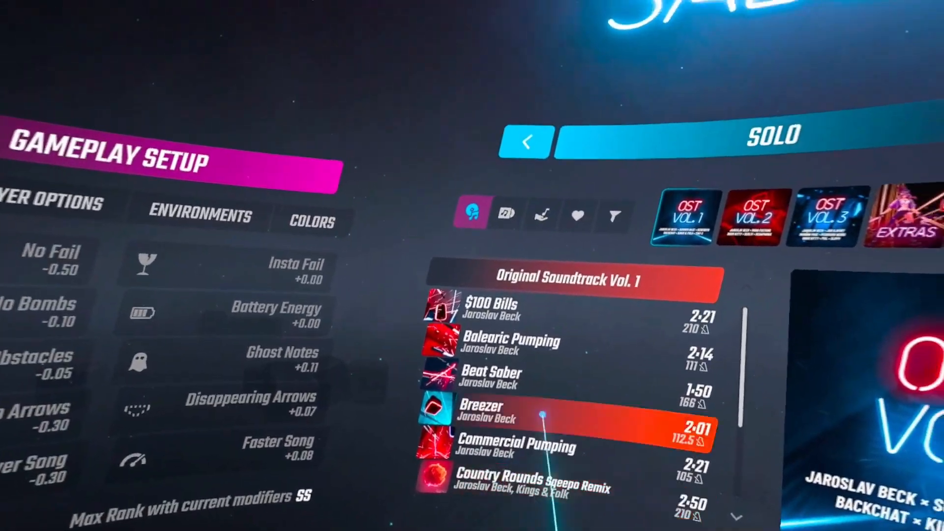
- Switch Solo song selection to Custom Levels, showing Beat Sober and One More Time
{"action": "left_click", "coordinate": [475, 212]}
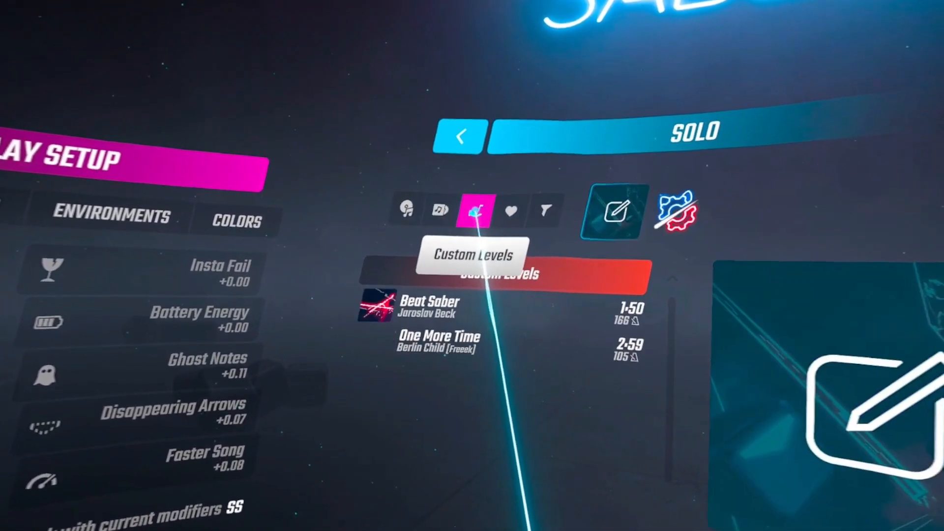